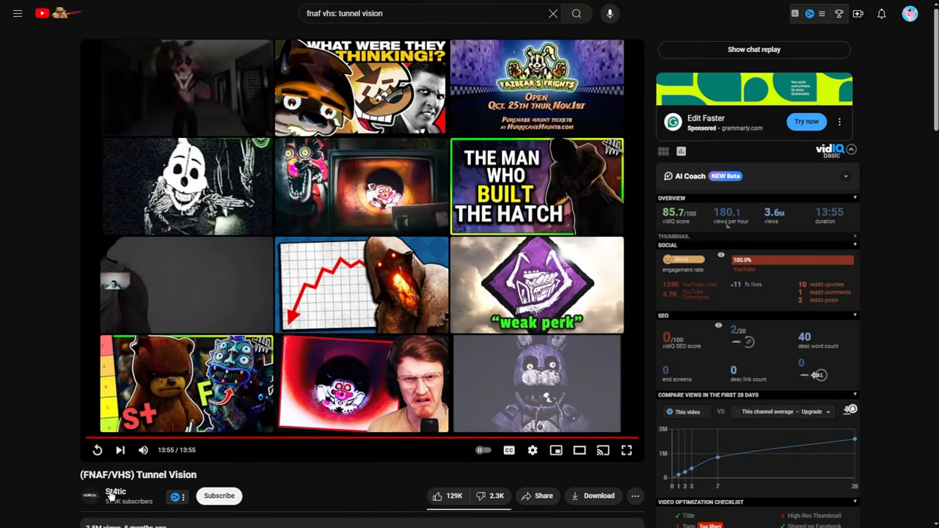
- Leave the Tunnel Vision video and land on the St4tic channel's video listing
left_click(114, 492)
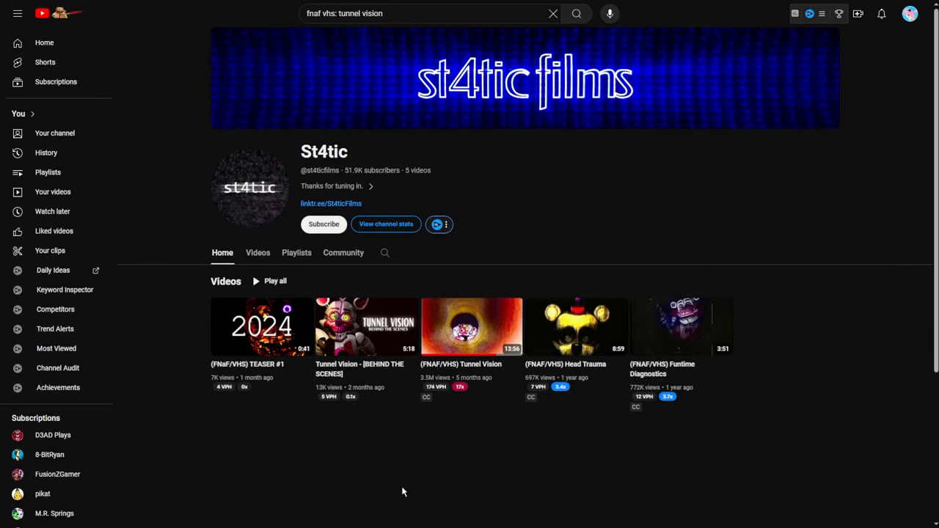
mouse_move(552, 411)
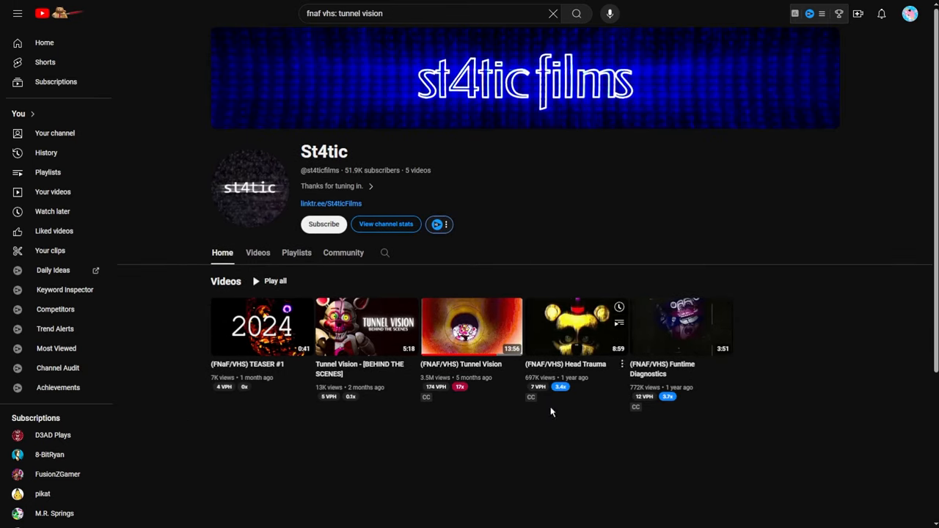
mouse_move(625, 434)
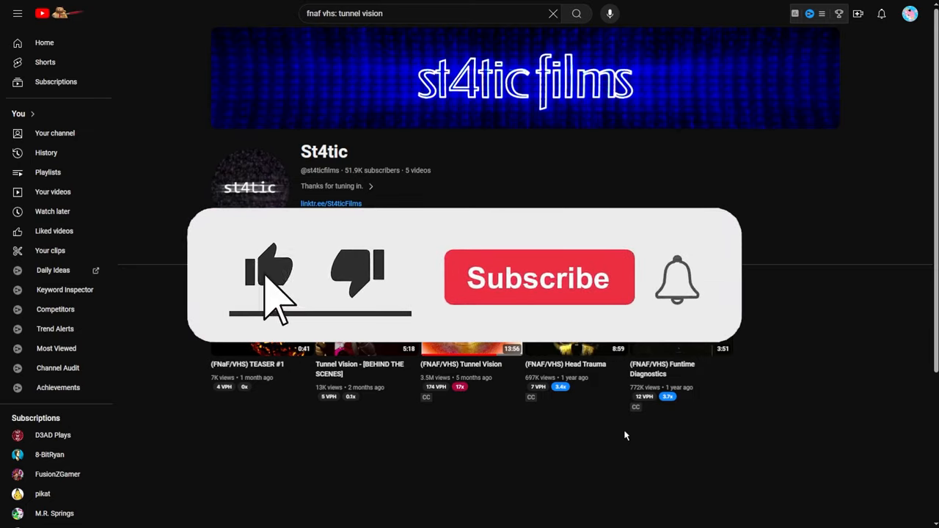
left_click(537, 277)
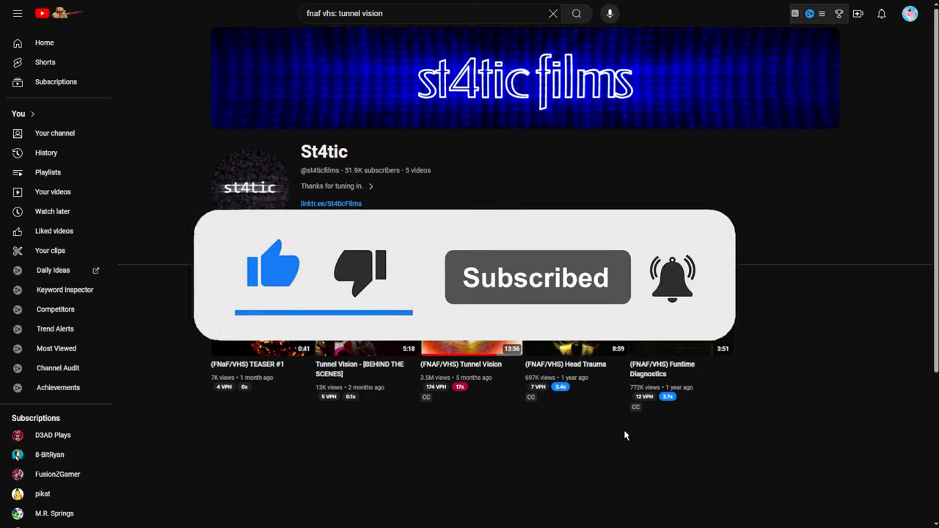